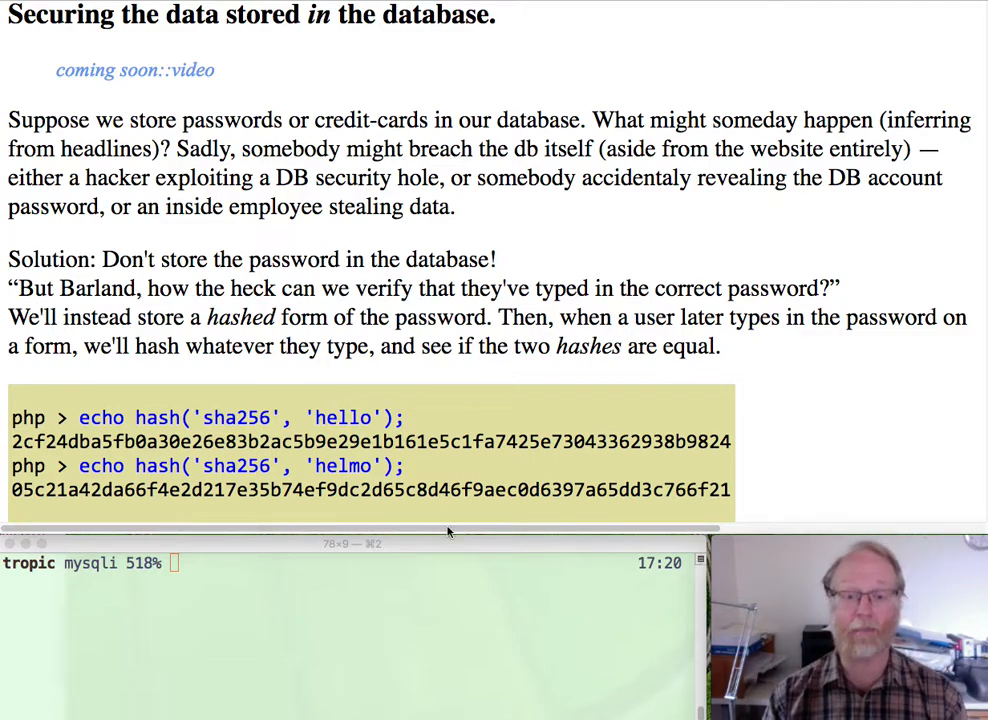
# Run echo hash('sha256', 'live on video'); at the tcsh prompt, getting a 'Badly placed ()'s' error
pyautogui.click(378, 624)
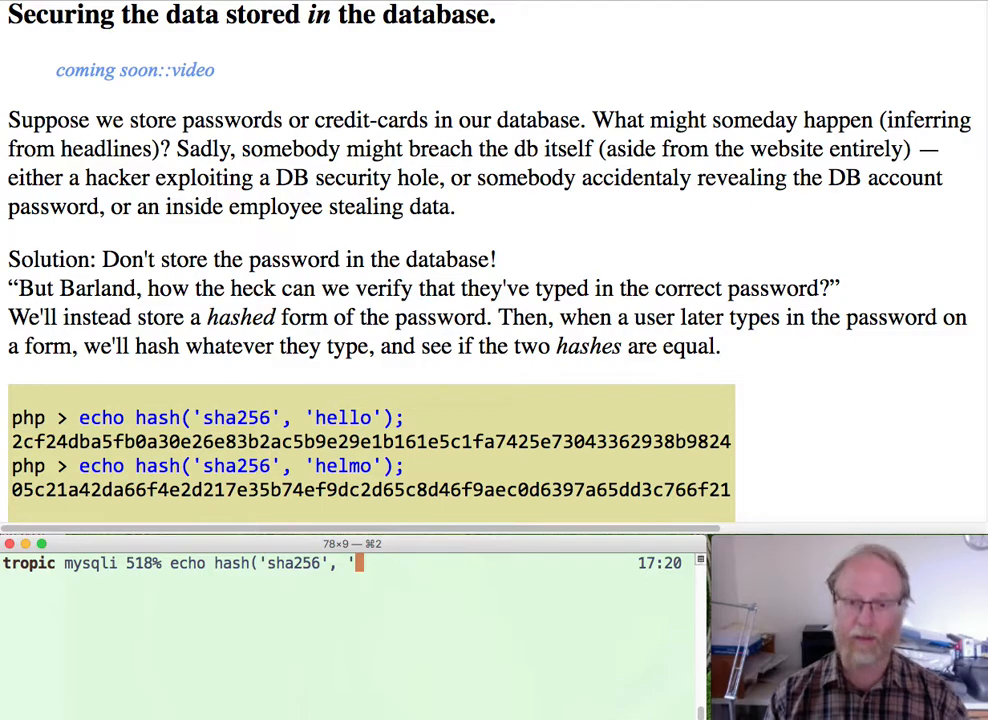
pyautogui.write('live on vid')
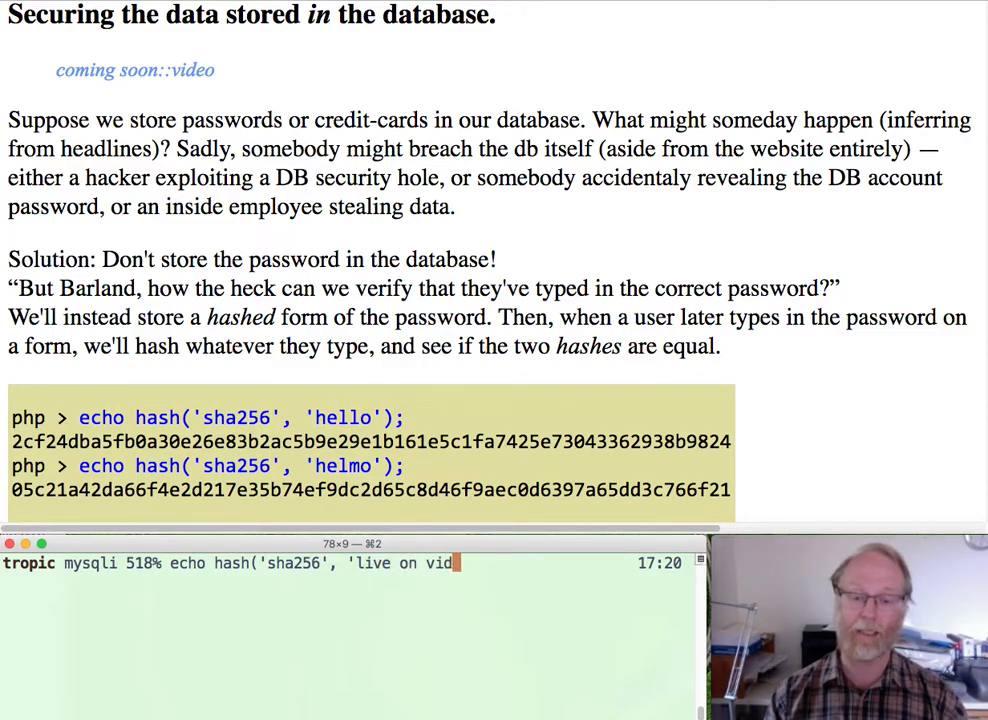
pyautogui.write("eo');")
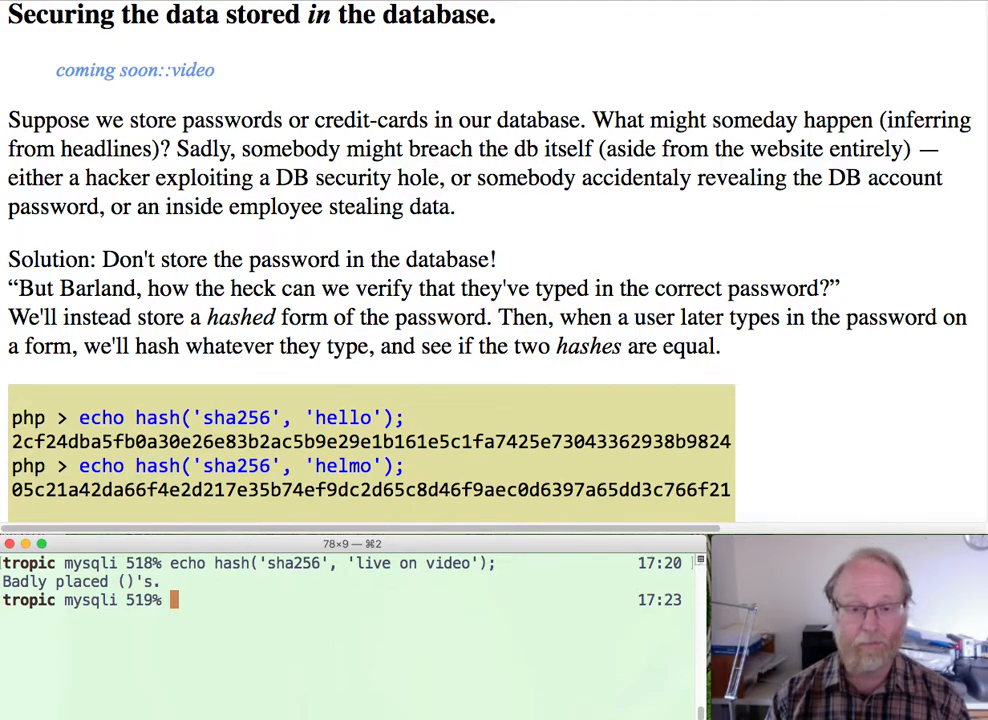
# Enter echo hash('sha256', 'live on video'); at the php > prompt to print its SHA-256 hash
pyautogui.write("echo hash ( 'sha256', 'live on video' ) ;")
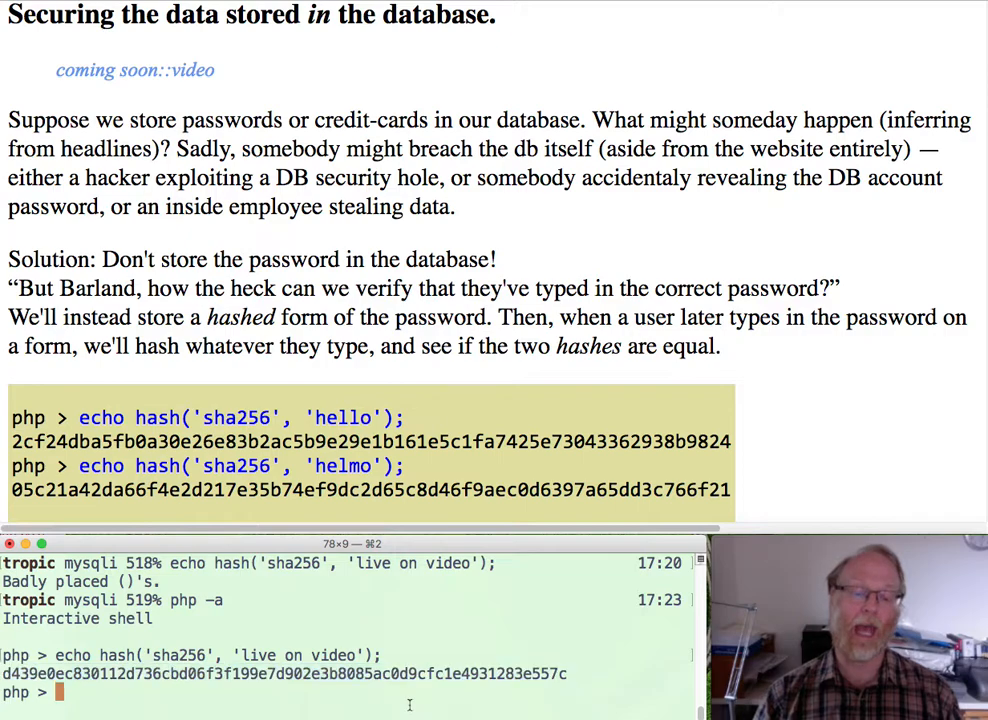
# Hash 'love on video' with SHA-256 to compare it against the 'live on video' hash
pyautogui.write("echo hash('sha256', 'live on video');")
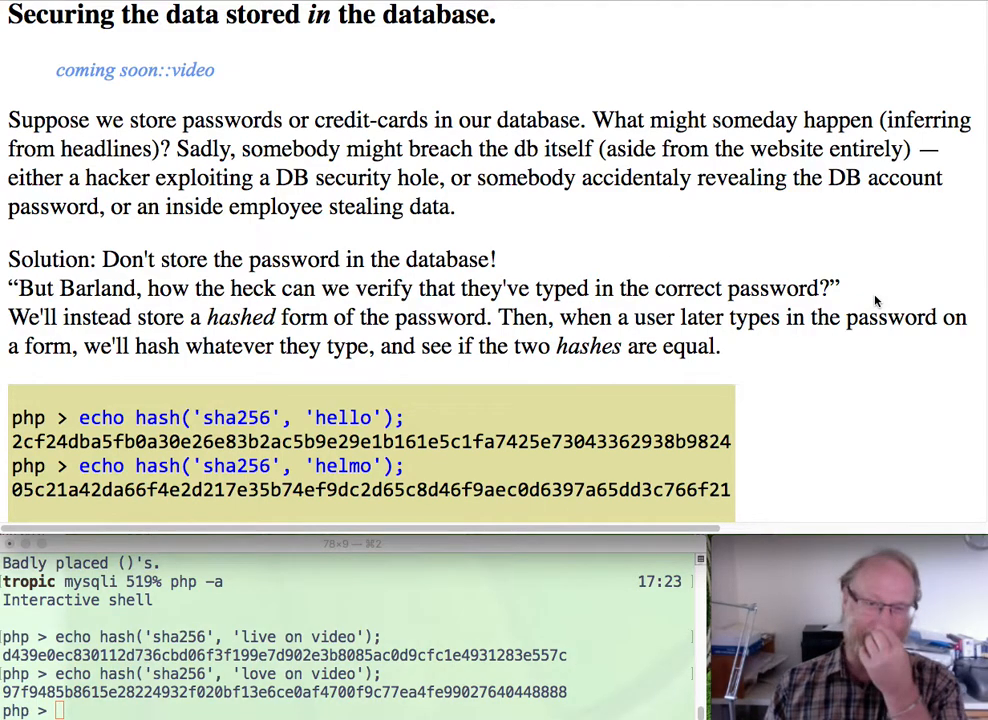
# Scroll the course notes past Q1 to the Q2/A2 answer on server-side hashing
pyautogui.scroll(-3)
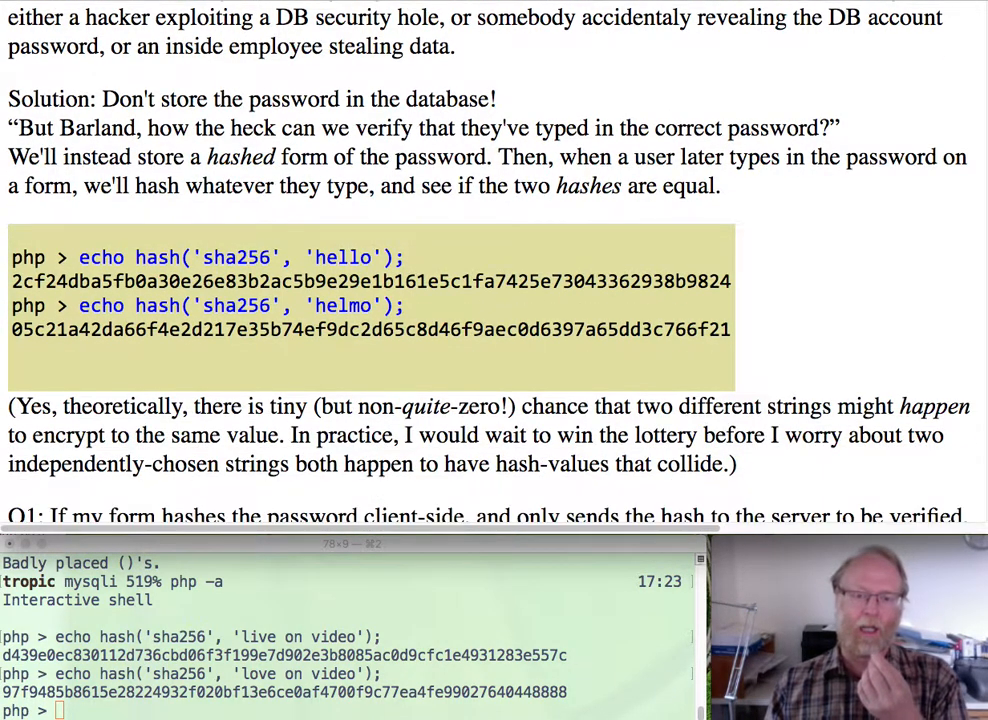
pyautogui.scroll(-3)
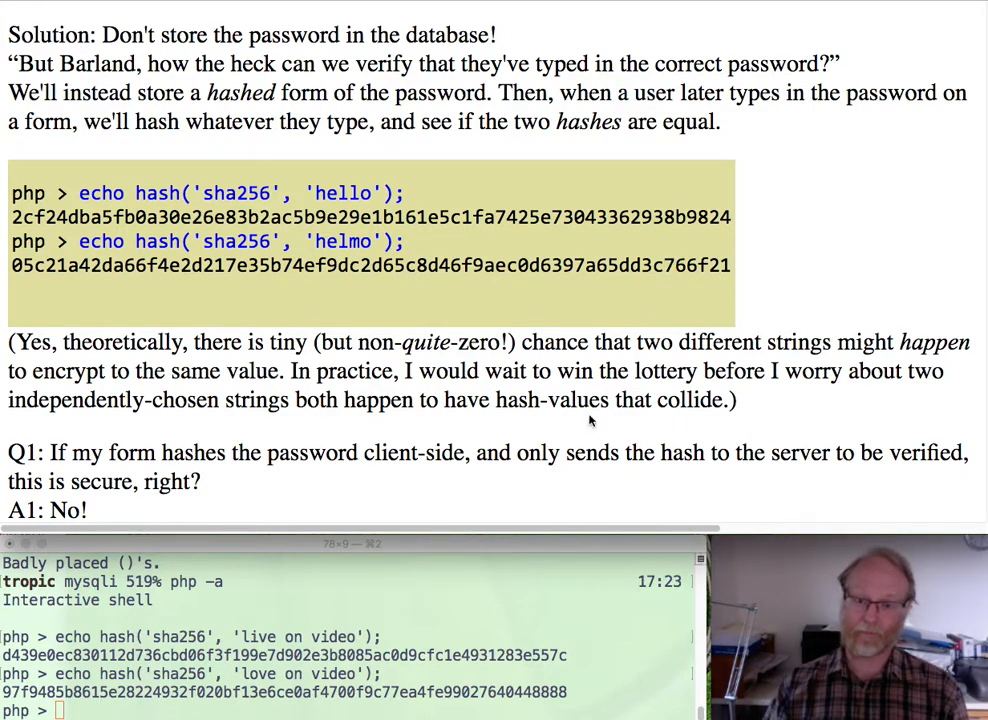
pyautogui.moveTo(280, 480)
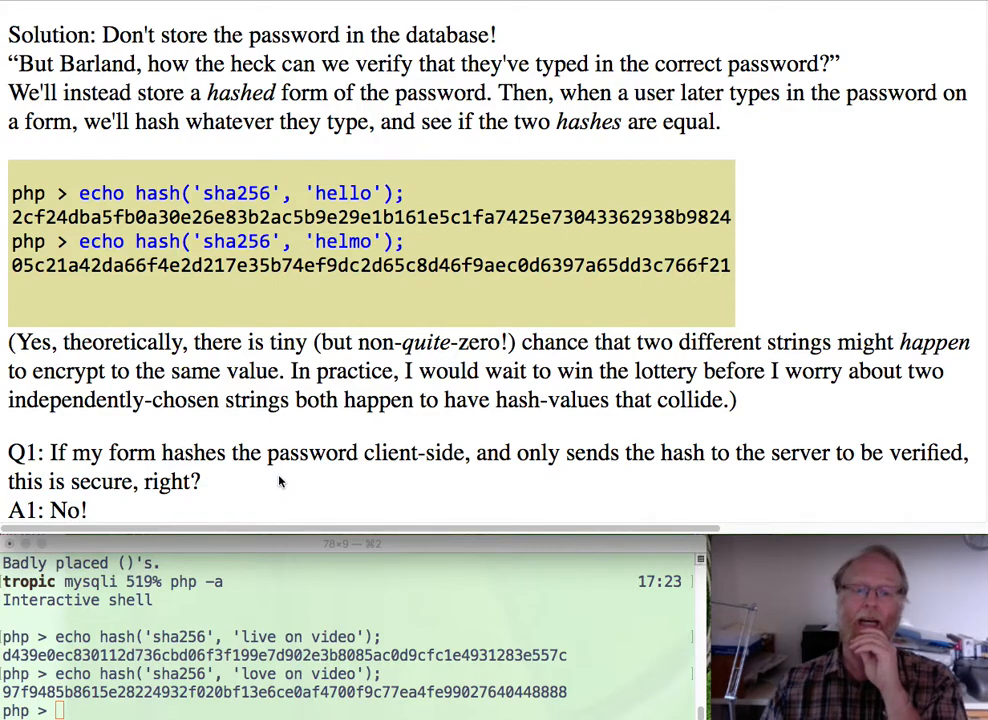
pyautogui.scroll(-3)
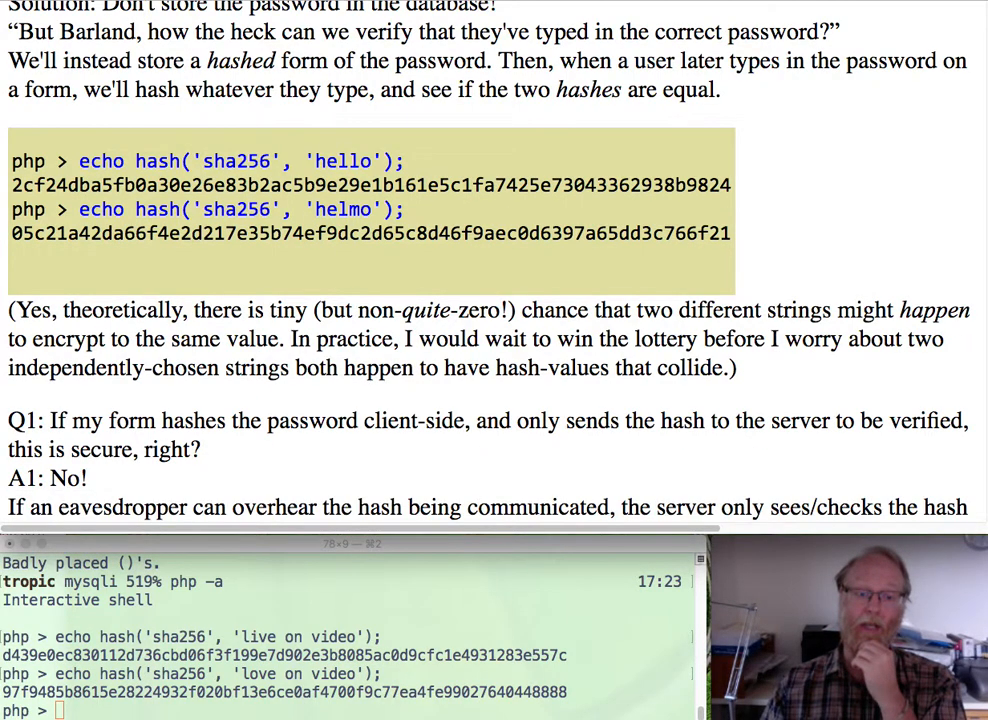
pyautogui.scroll(-3)
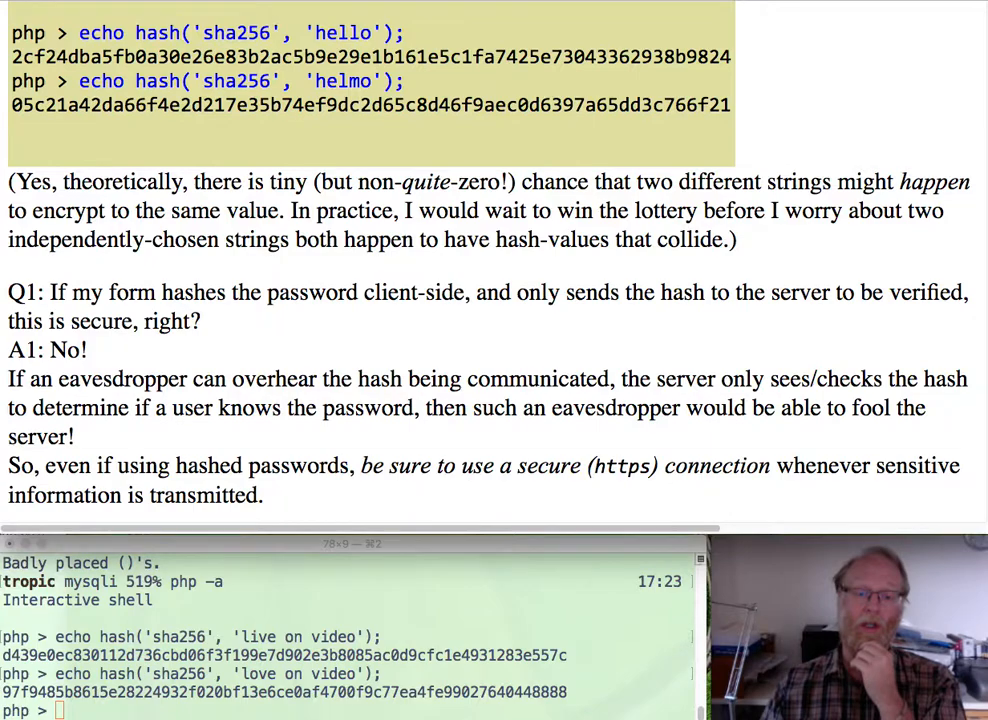
pyautogui.scroll(-3)
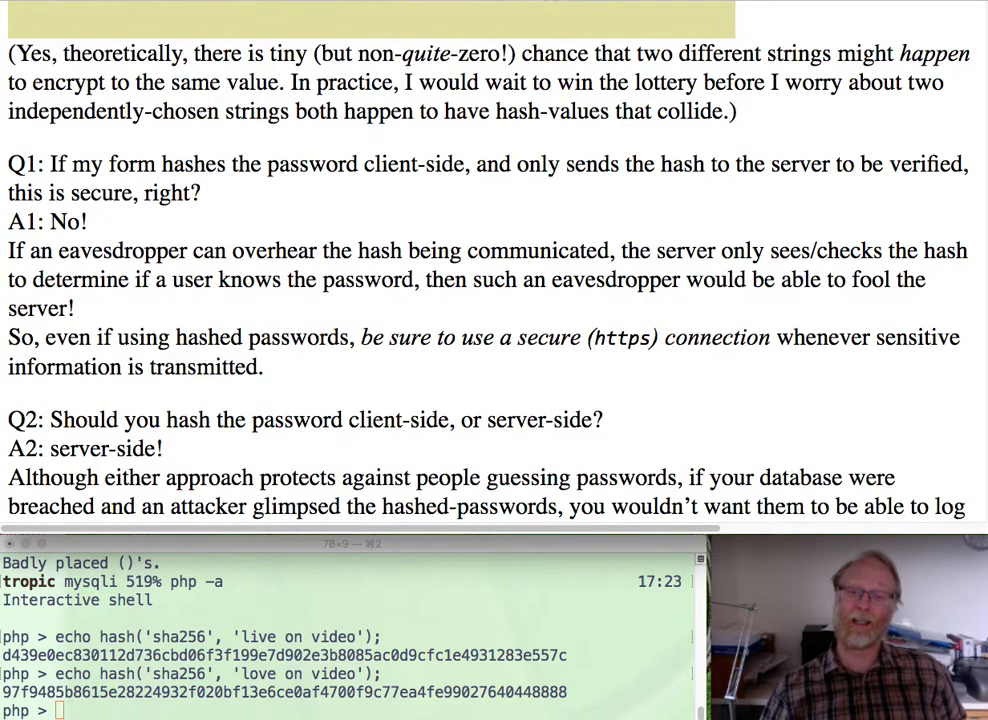
pyautogui.scroll(-3)
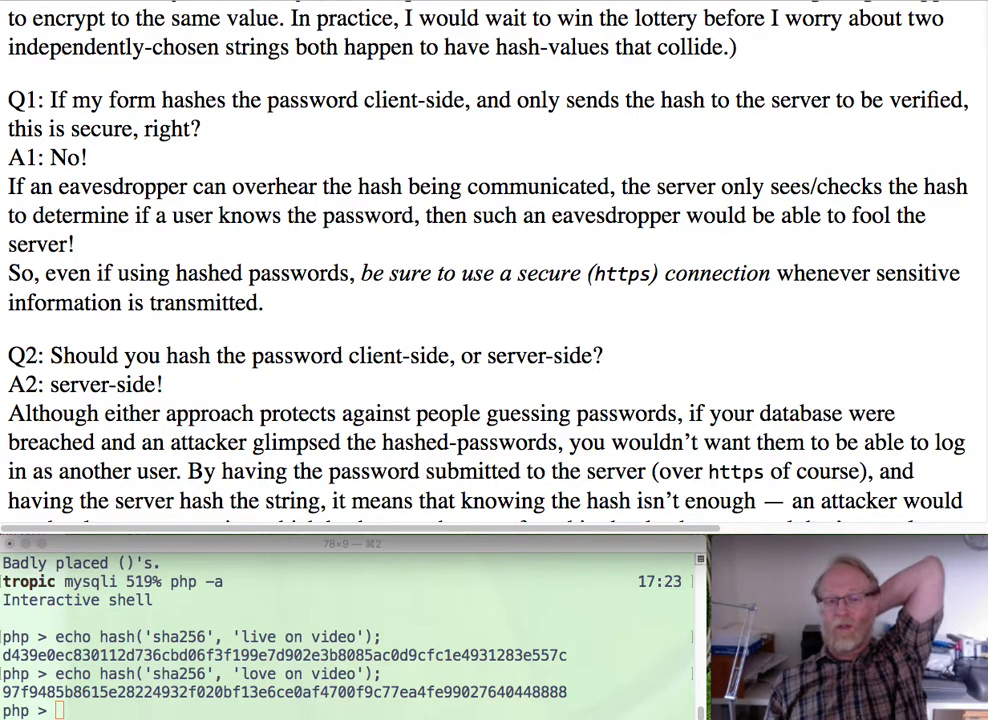
pyautogui.scroll(-3)
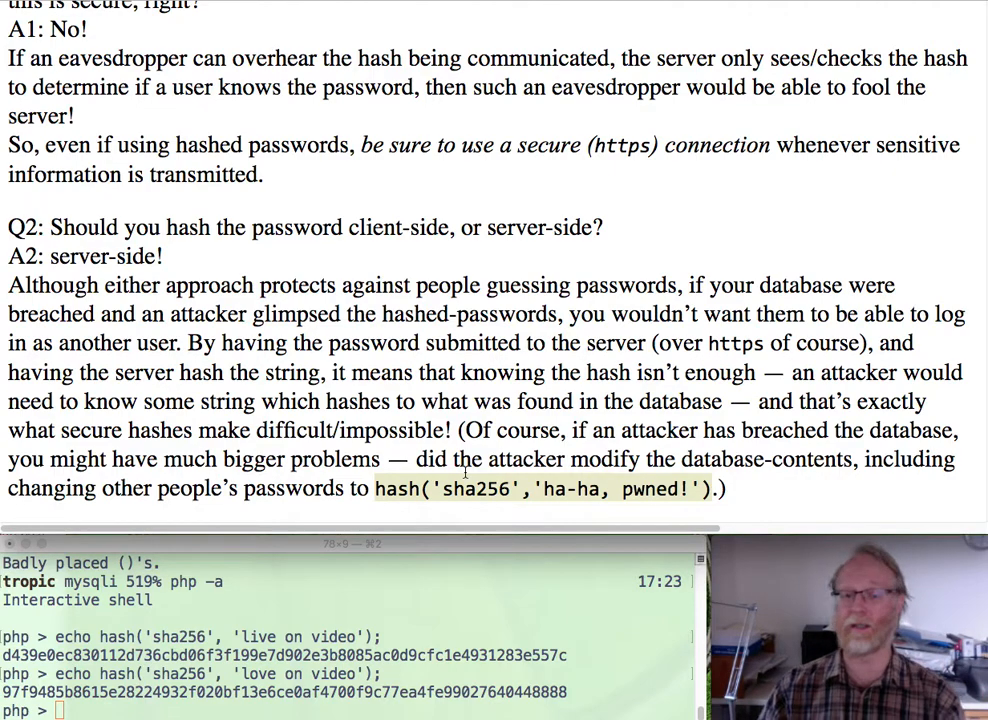
# Scroll the notes down to the 'Salting the hash' section with the password_hash example
pyautogui.scroll(-3)
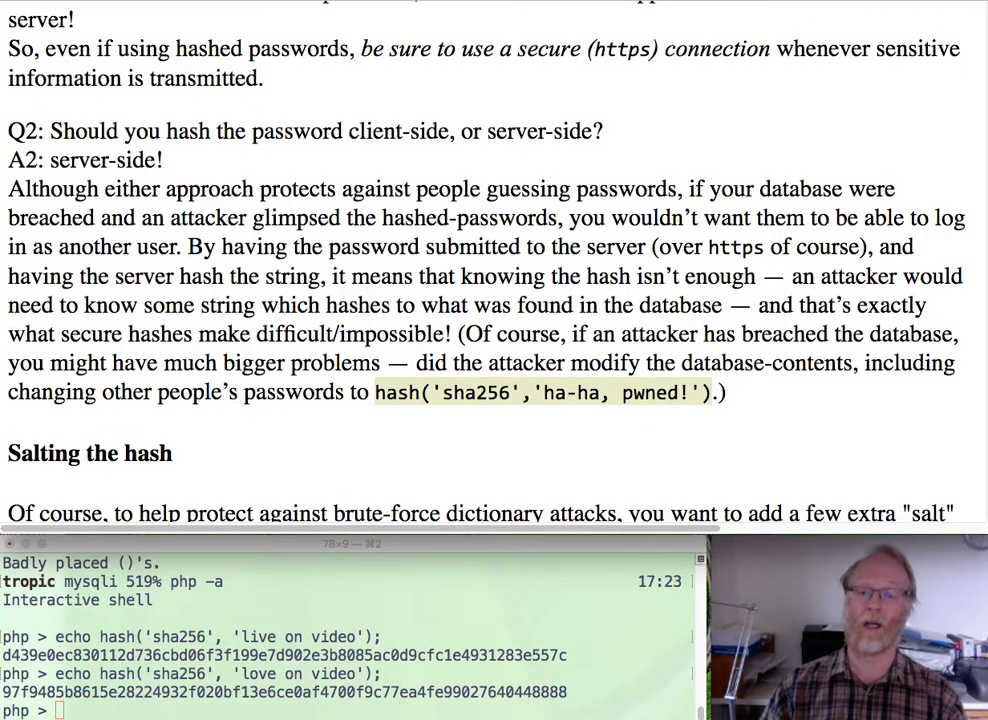
pyautogui.scroll(-3)
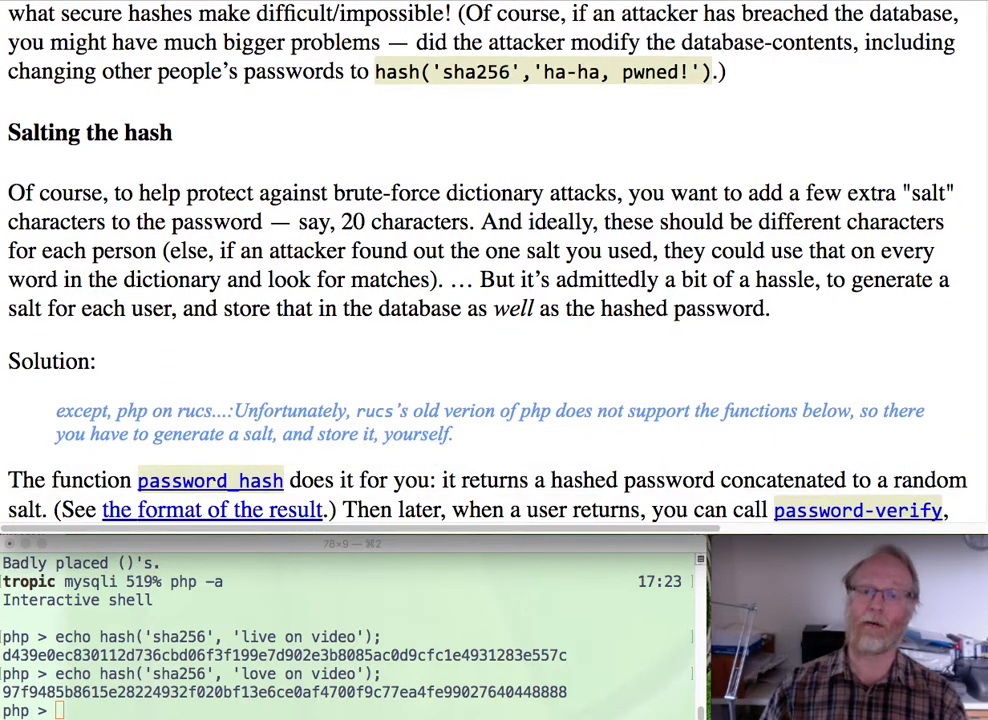
pyautogui.scroll(-3)
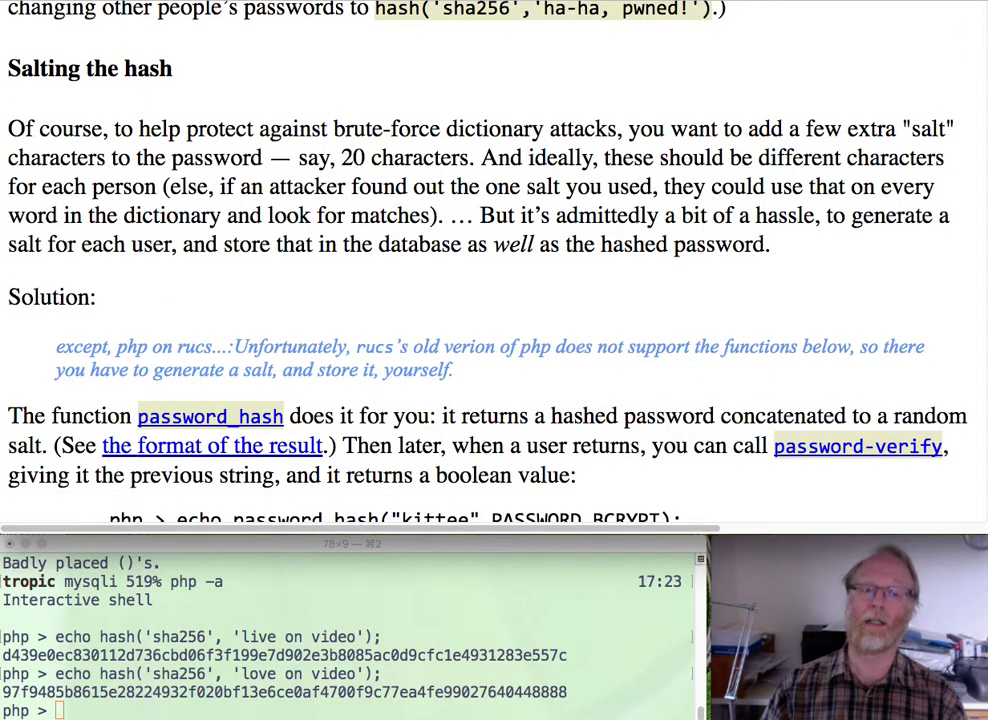
pyautogui.scroll(-3)
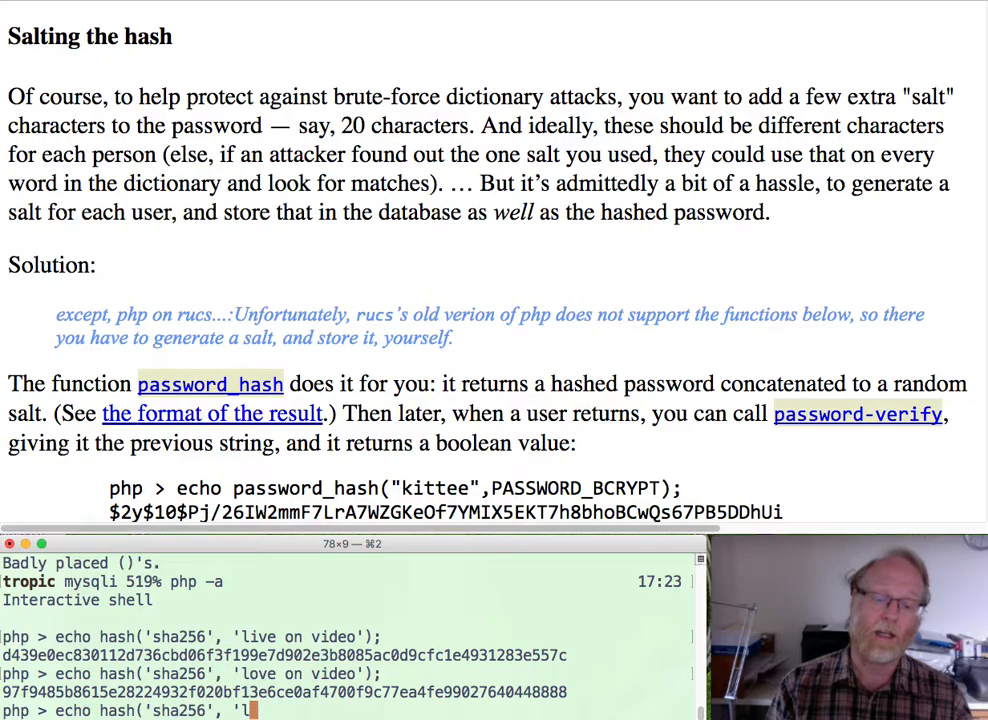
# Hash 'kittenz' unsalted, then with the salt 'xyq' appended via SHA-256
pyautogui.write("kittenz');")
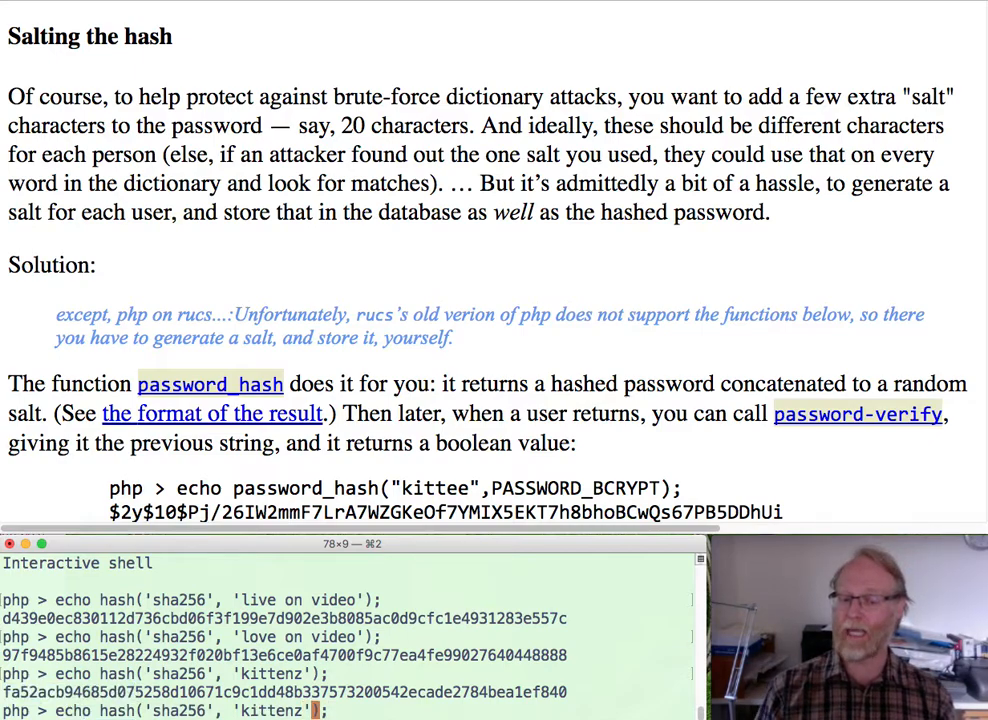
pyautogui.write(".'")
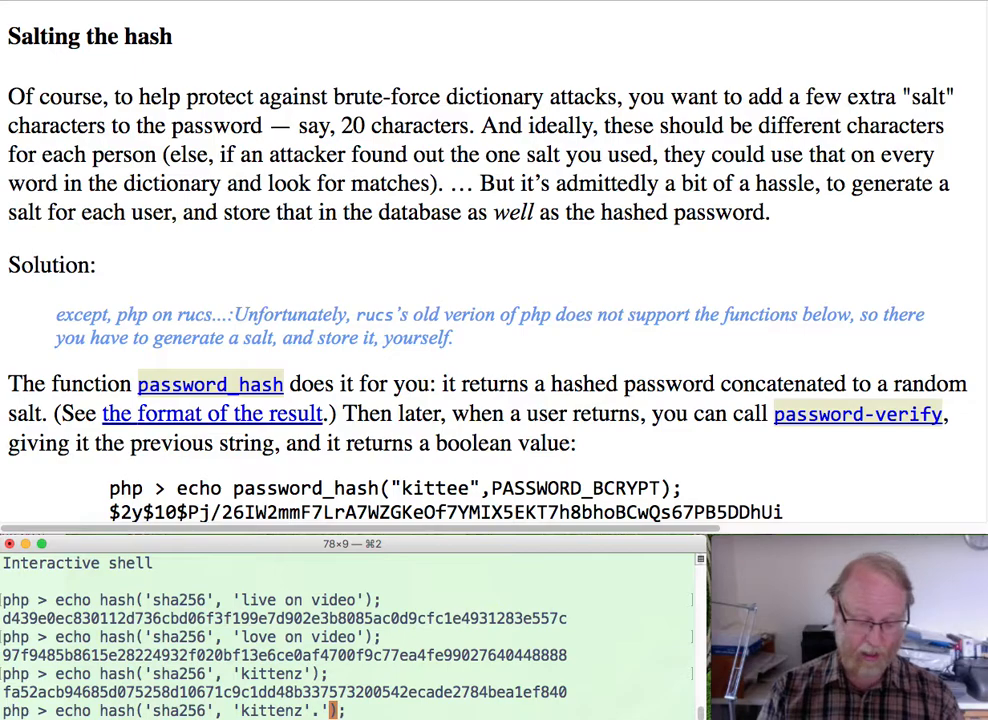
pyautogui.write('xyalkwerj')
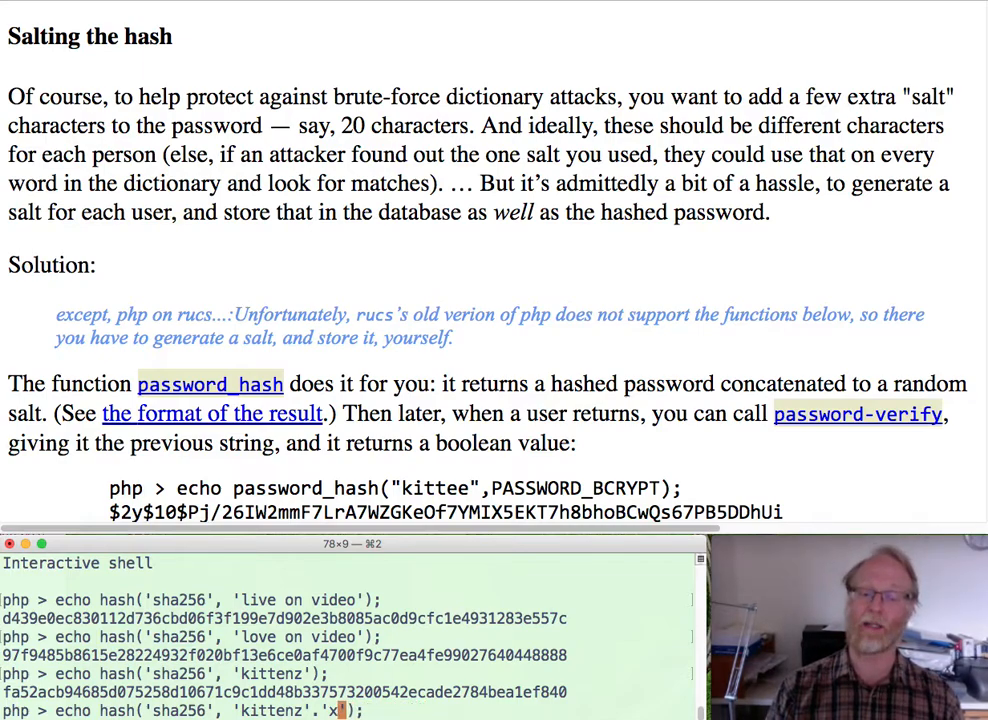
pyautogui.write('y')
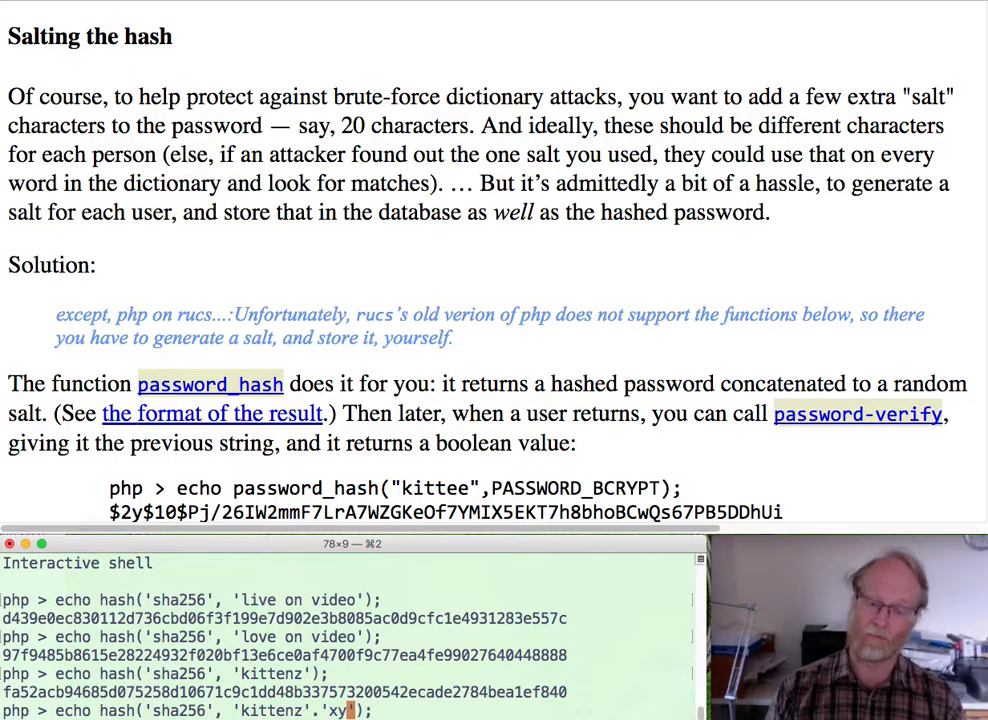
pyautogui.write('q')
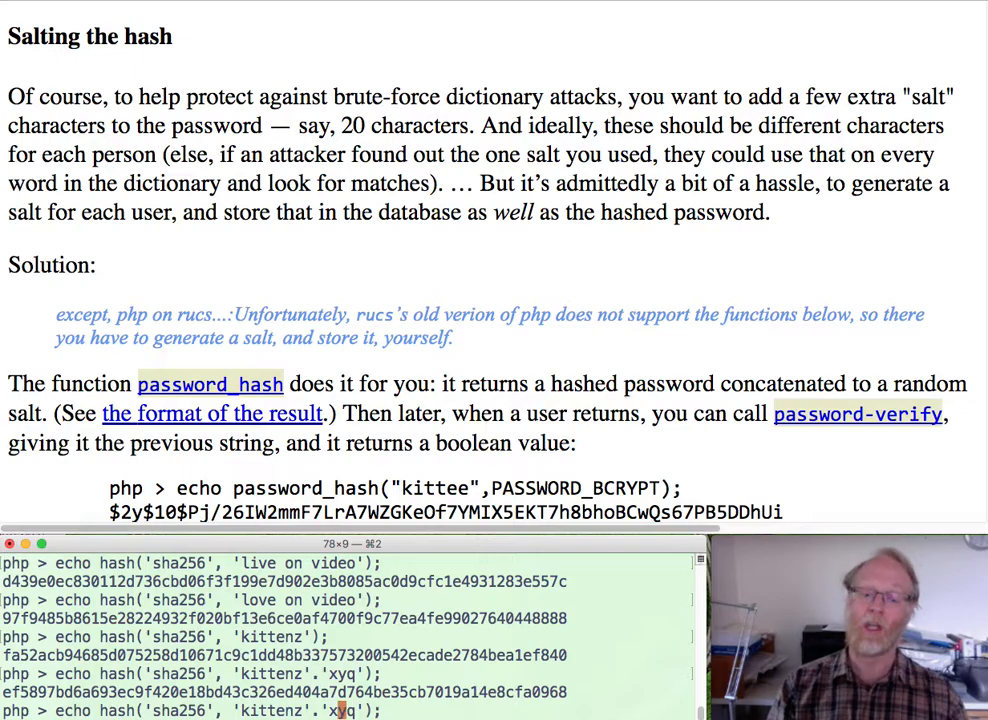
# Extend the salt in the recalled kittenz hash command to 'xsdflkdsjflkdsjxyq'
pyautogui.write('sdflkdsjflkdsj')
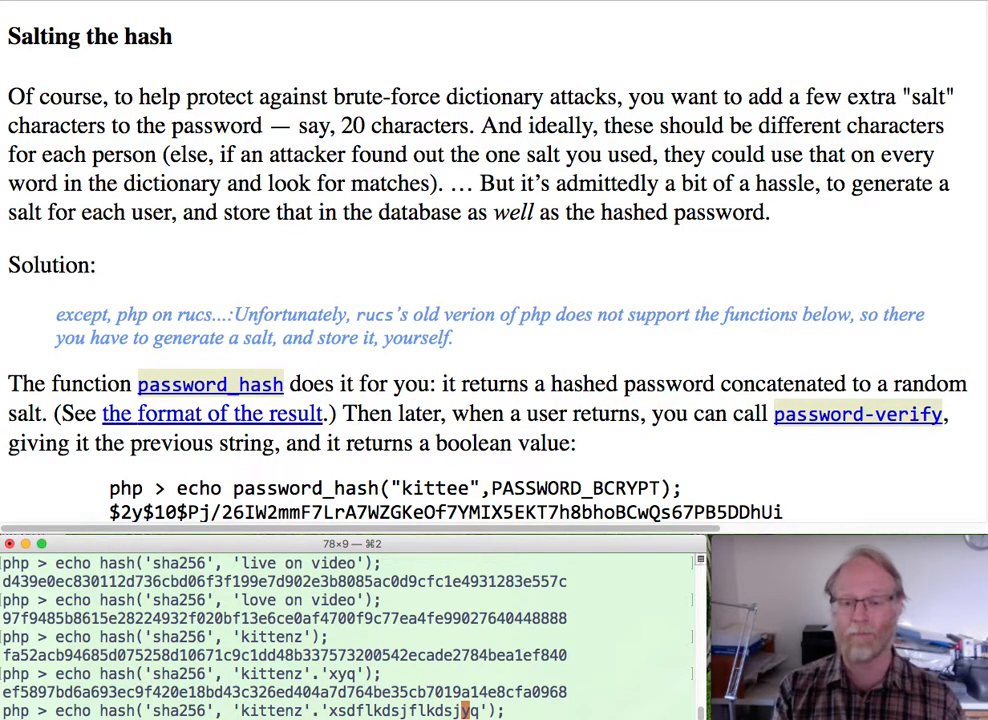
pyautogui.moveTo(564, 288)
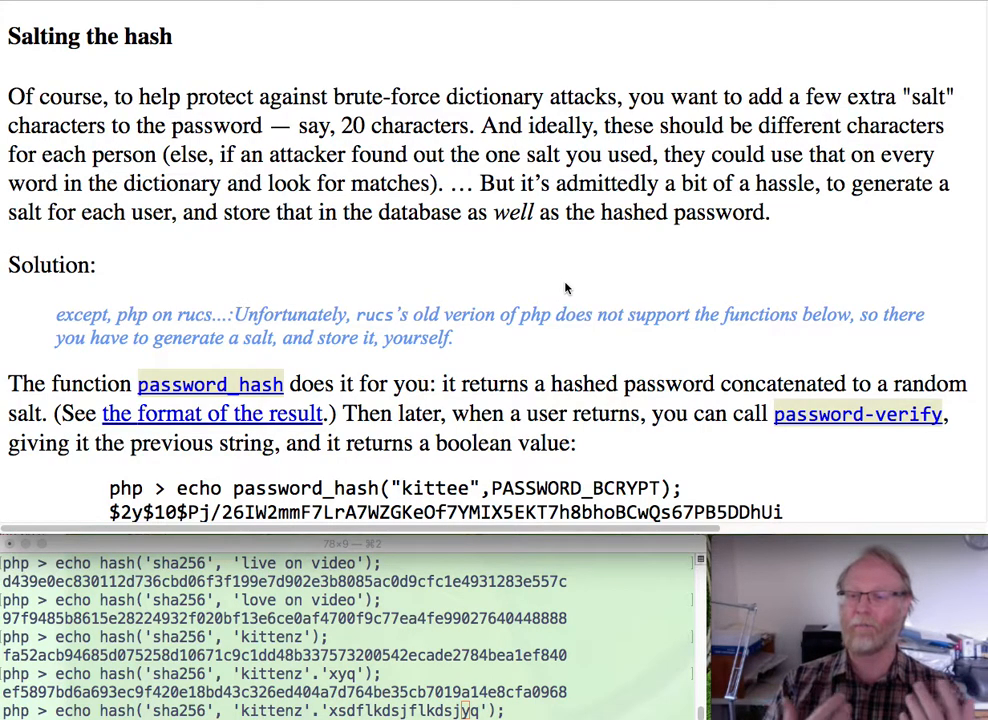
pyautogui.moveTo(638, 292)
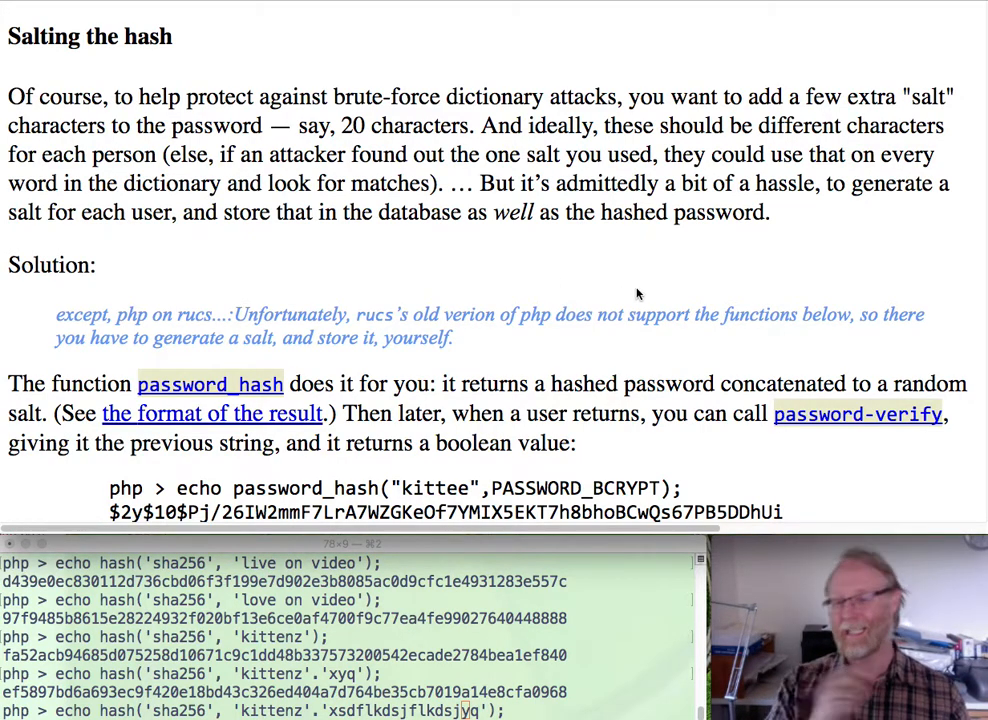
# Run the long-salted kittenz hash, then echo password_hash("kittee",PASSWORD_BCRYPT); for a bcrypt result
pyautogui.scroll(-3)
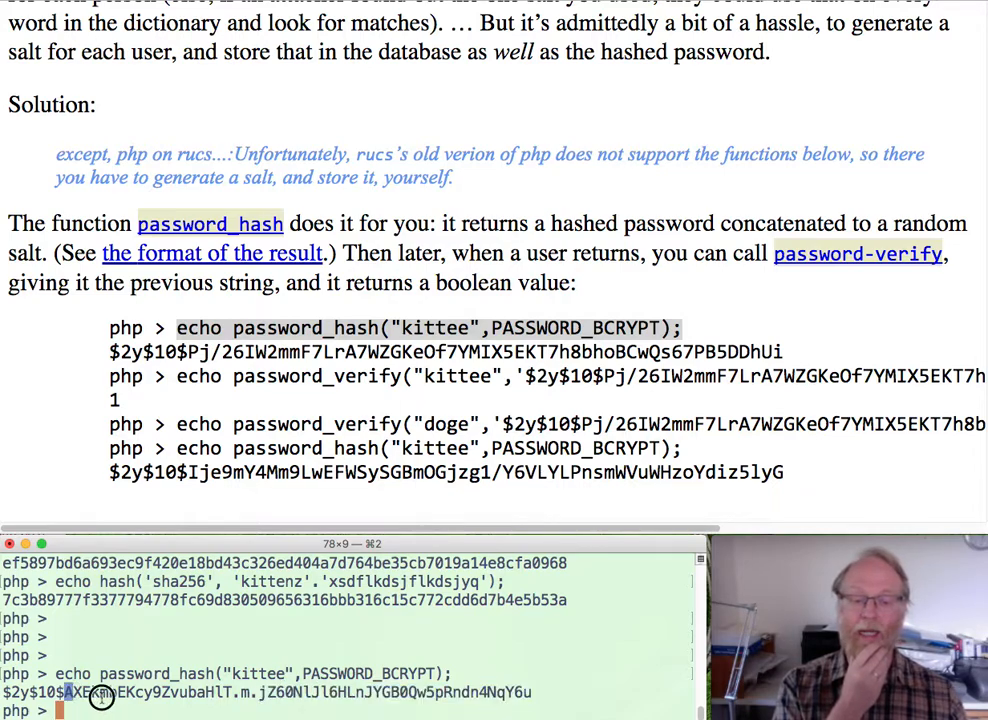
pyautogui.moveTo(76, 692); pyautogui.dragTo(180, 692)
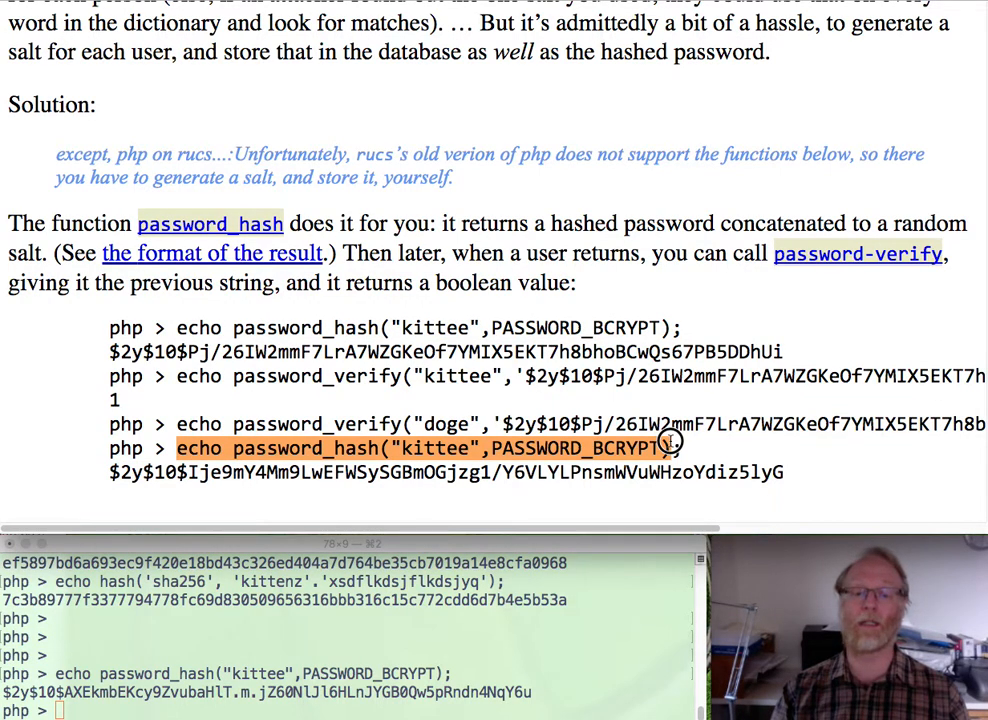
pyautogui.moveTo(656, 464)
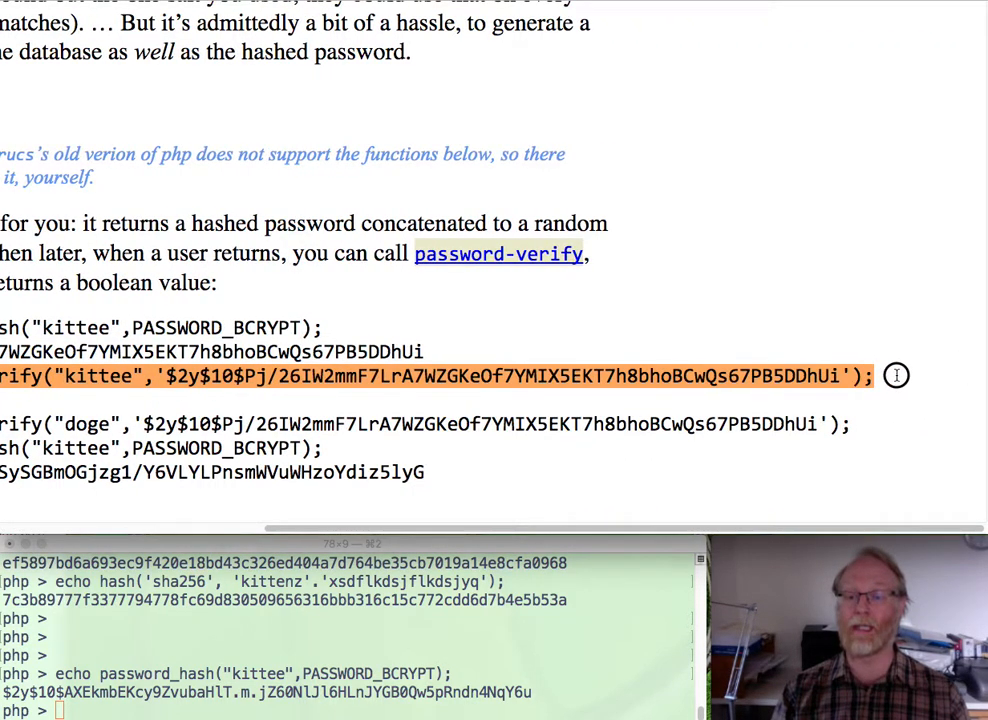
pyautogui.moveTo(458, 524)
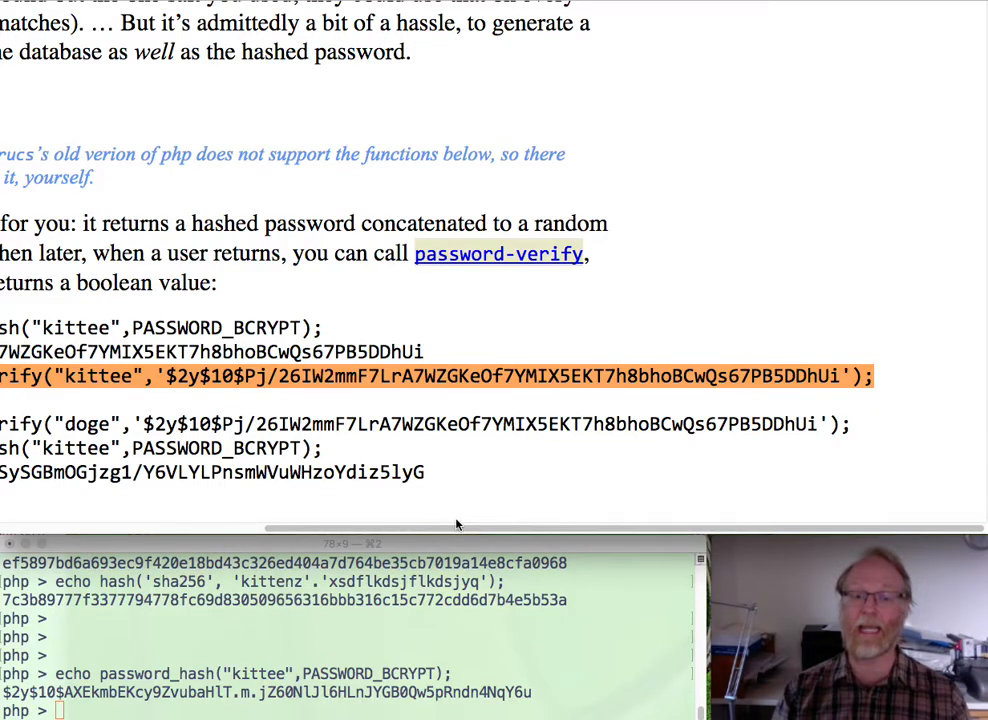